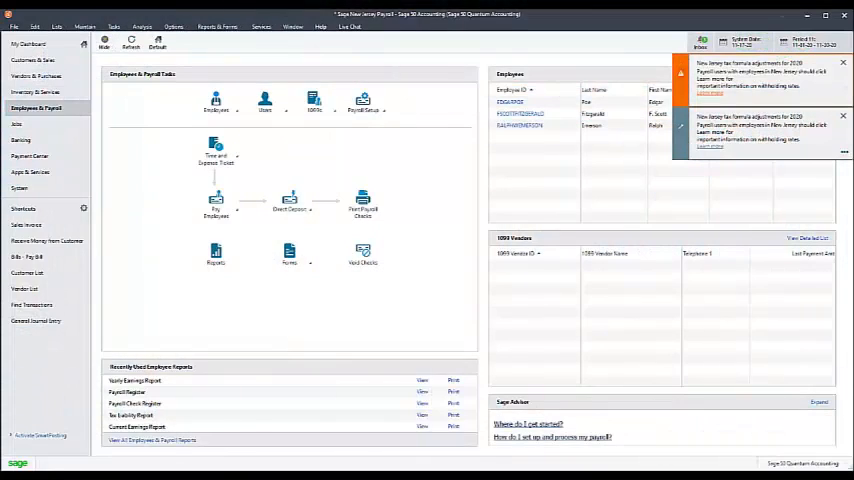
mouse_move(644, 266)
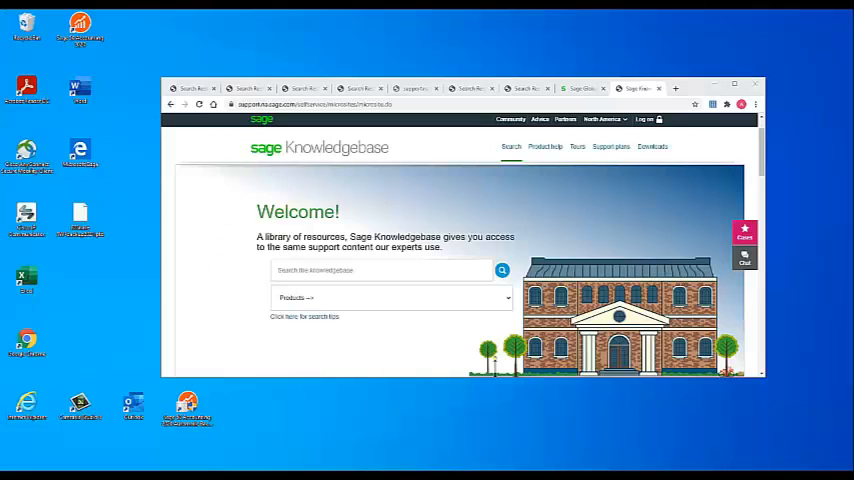
Search the Knowledgebase for 'unemployment insurance formula adj'.
left_click(390, 296)
type("new jersey state")
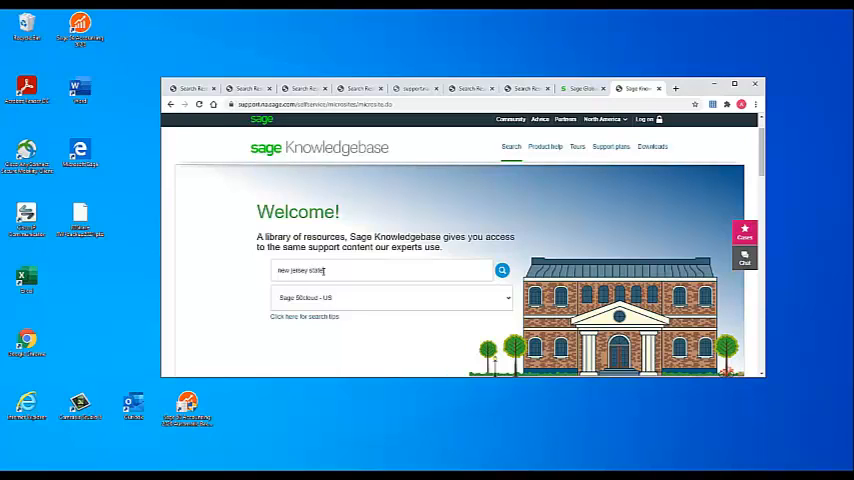
type("unemployment")
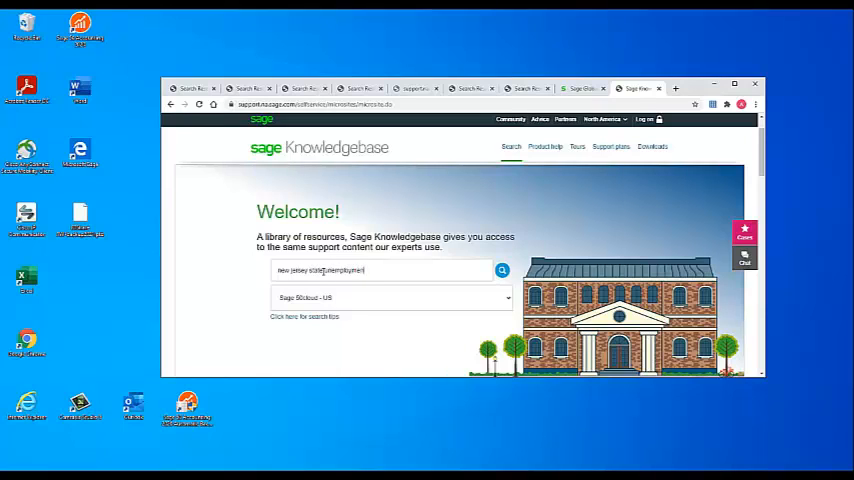
type("insurance")
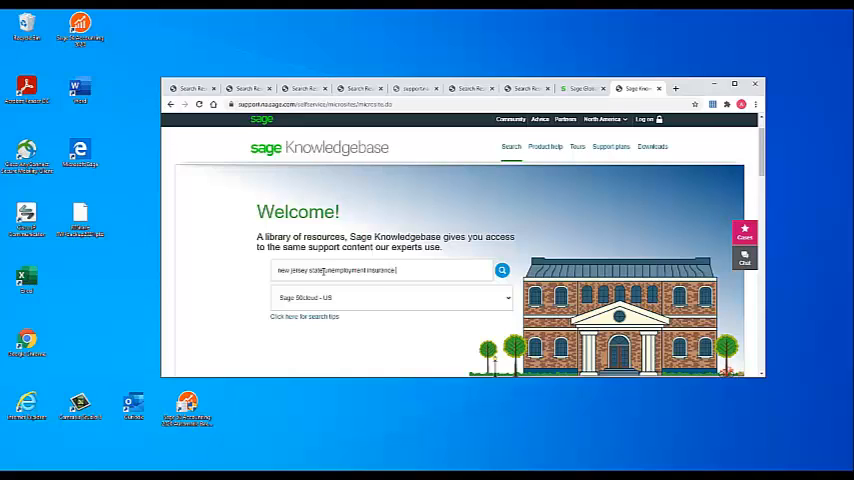
type("formula adjustments for 2")
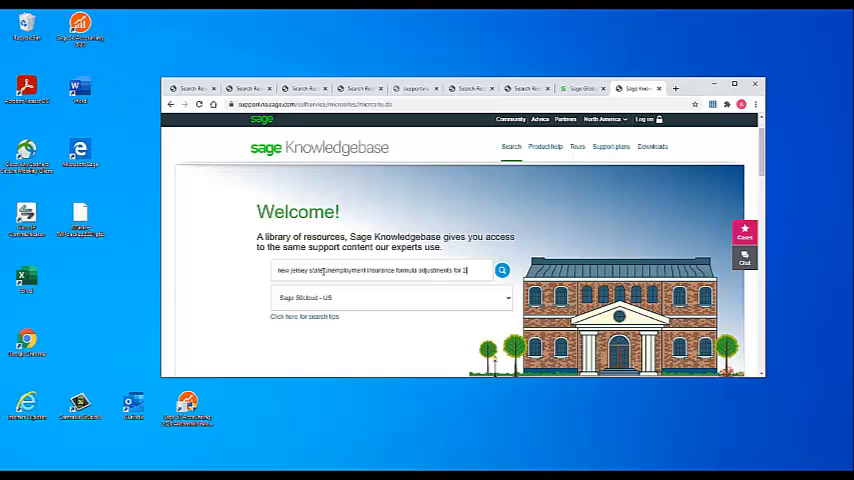
left_click(500, 270)
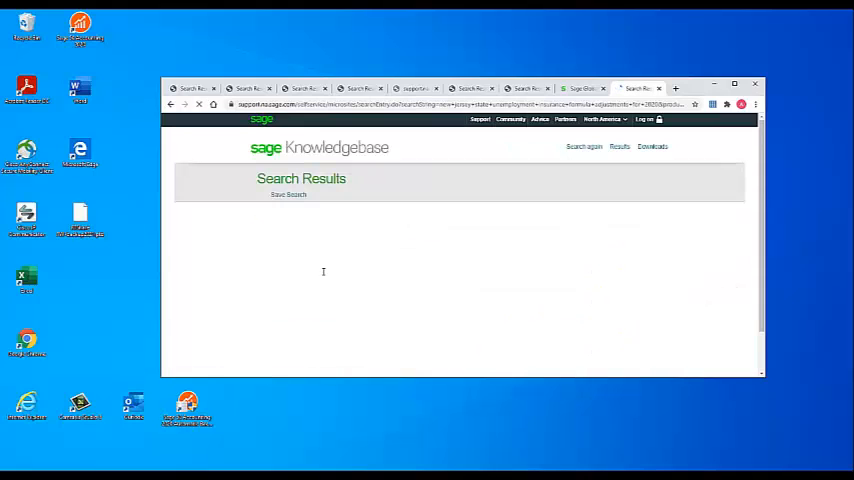
Open the matching article and download its attached tax table file.
left_click(500, 212)
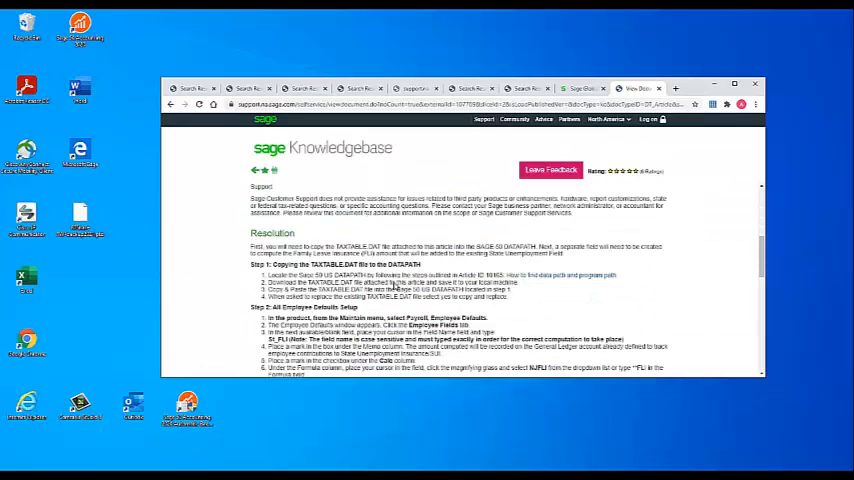
scroll("down", 3)
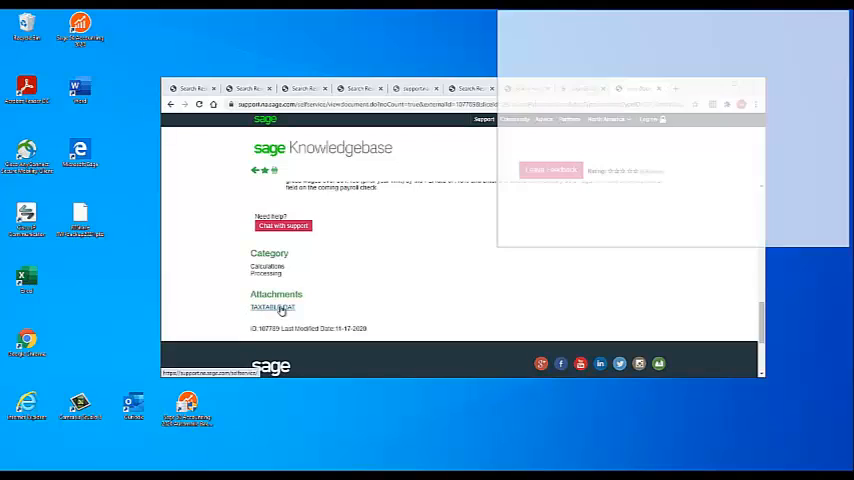
left_click(272, 308)
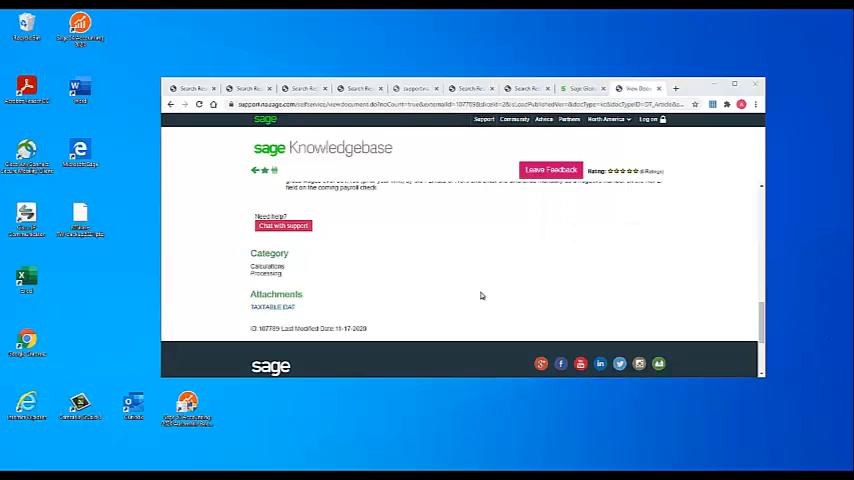
Launch Sage 50 and close the currently open company, confirming the prompt.
left_click(10, 472)
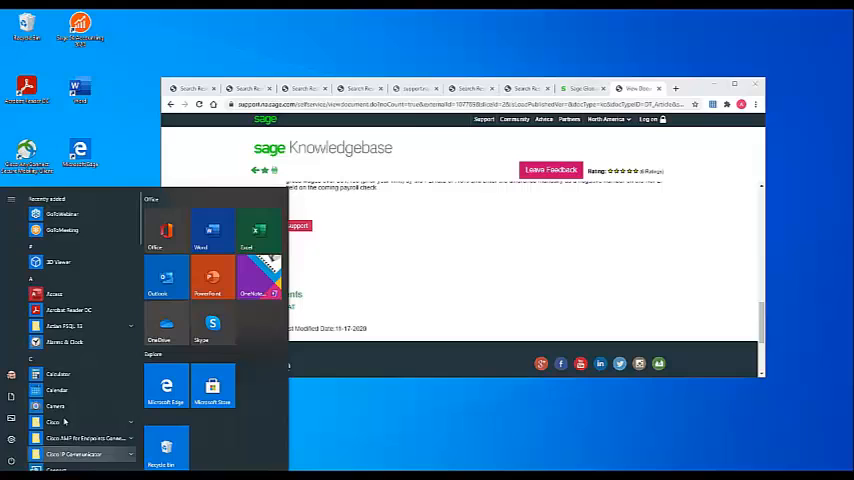
scroll("down", 3)
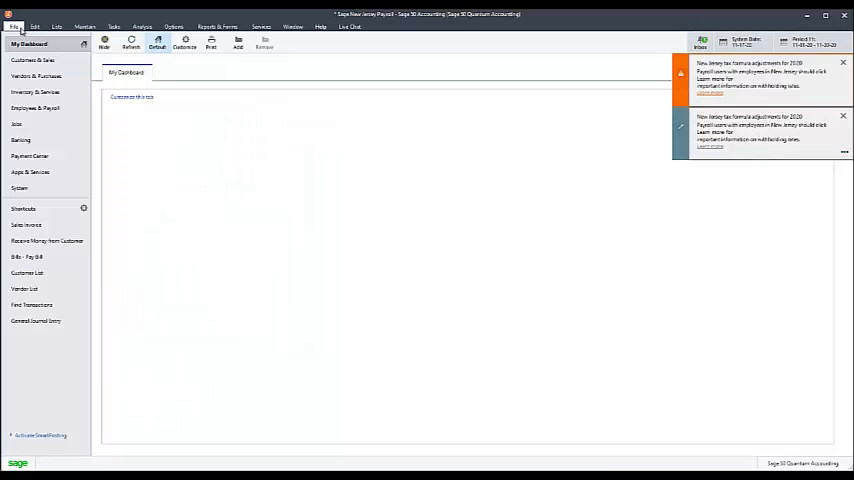
left_click(14, 28)
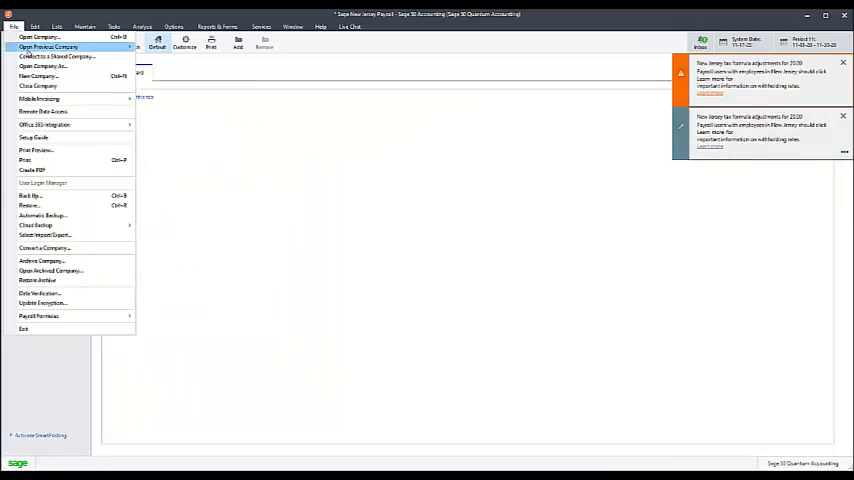
left_click(48, 48)
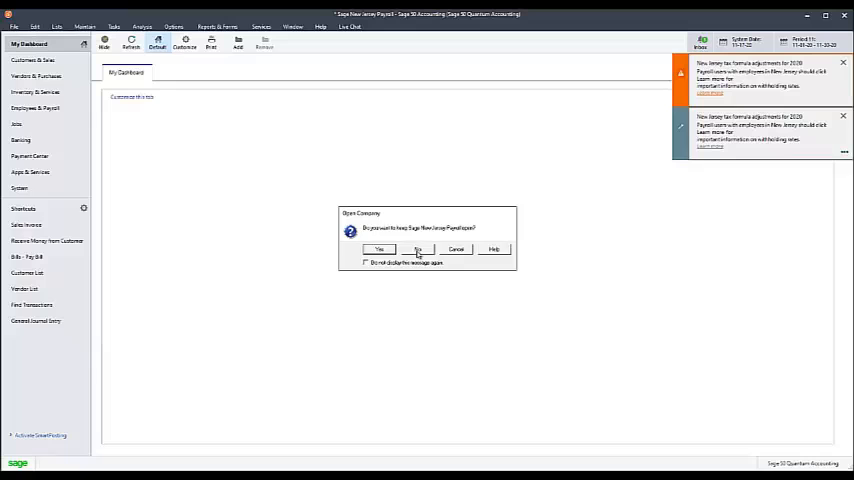
left_click(418, 250)
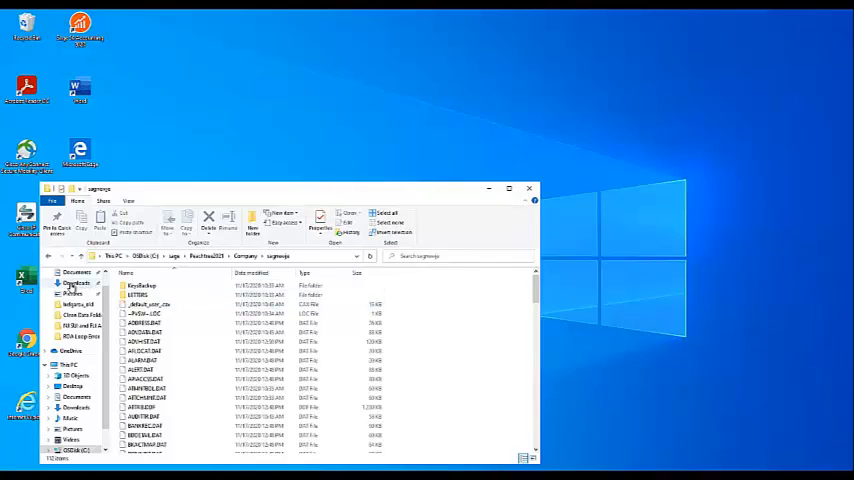
Open Downloads in a new window and copy the tax table file into the Sage company folder.
right_click(76, 284)
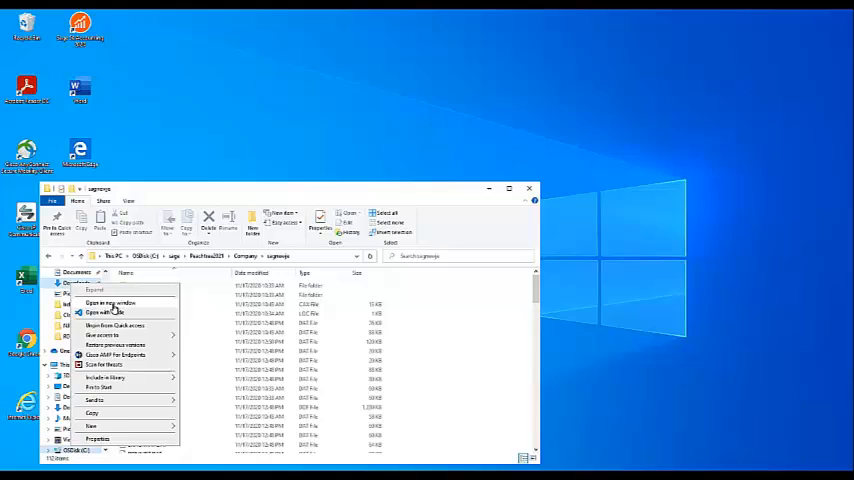
left_click(110, 304)
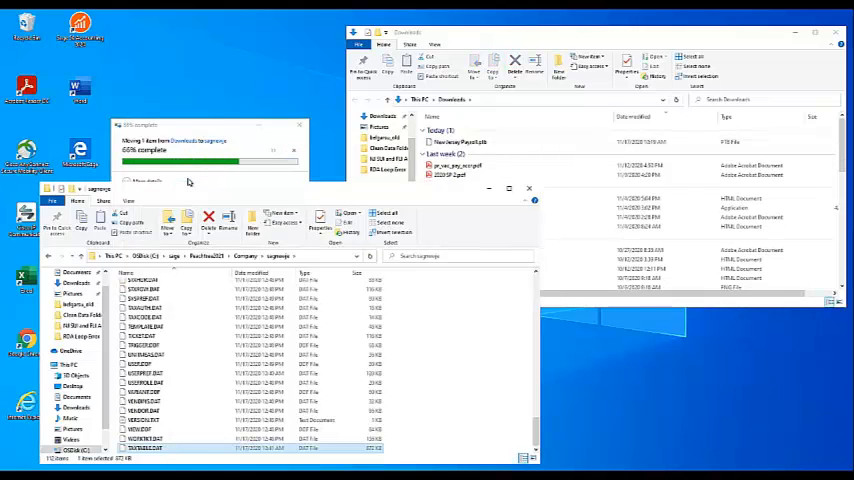
left_click(10, 476)
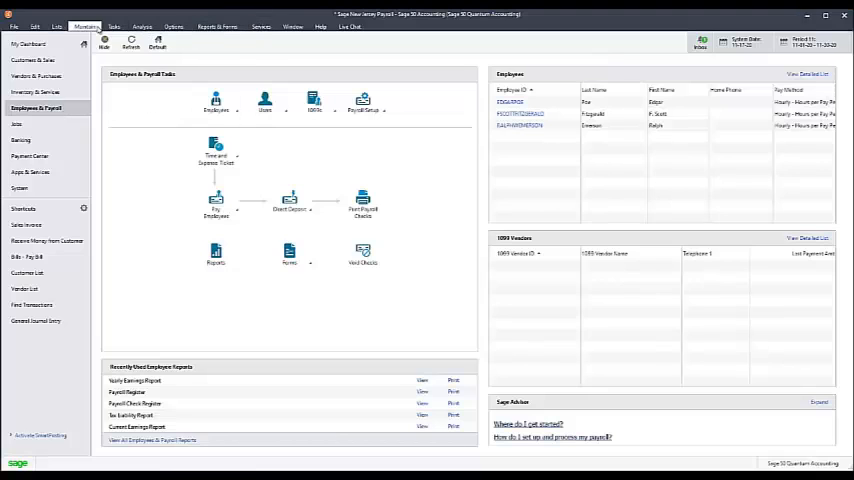
Review Employee Defaults under Maintain and confirm applying the updated payroll fields.
left_click(86, 26)
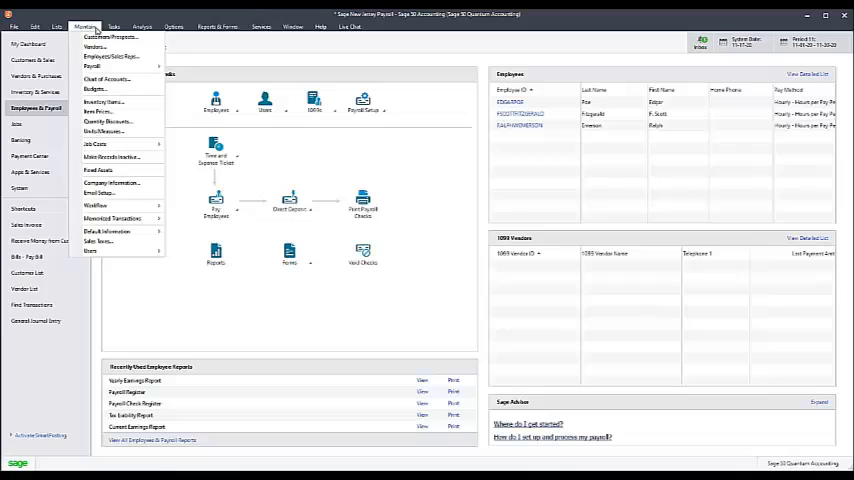
mouse_move(92, 66)
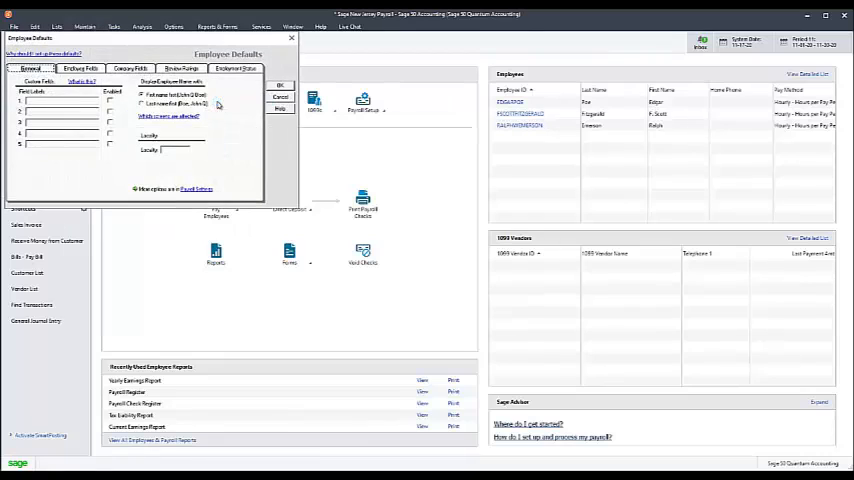
mouse_move(218, 104)
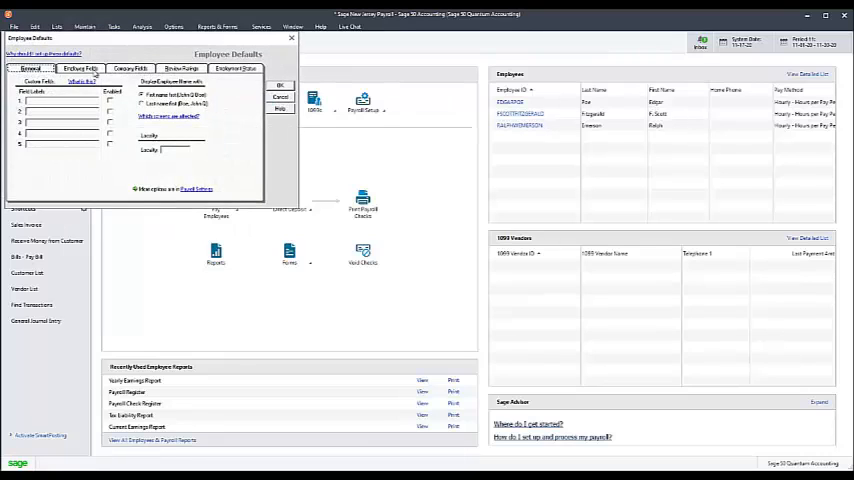
left_click(80, 68)
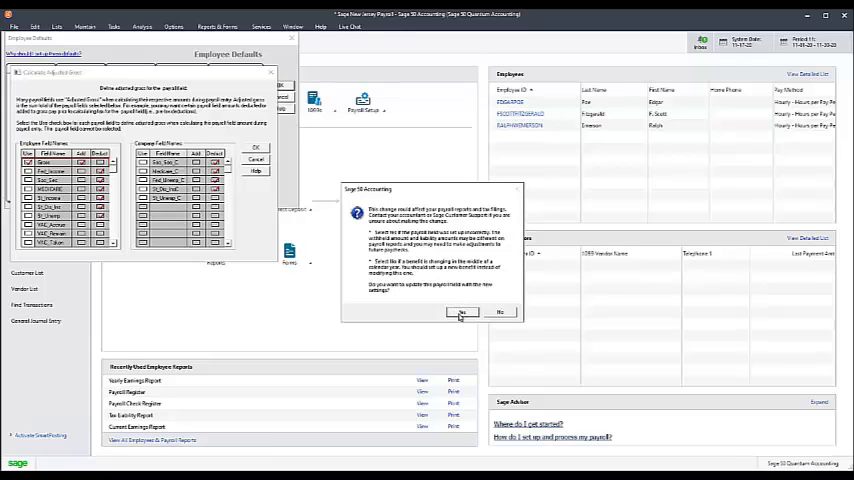
left_click(464, 312)
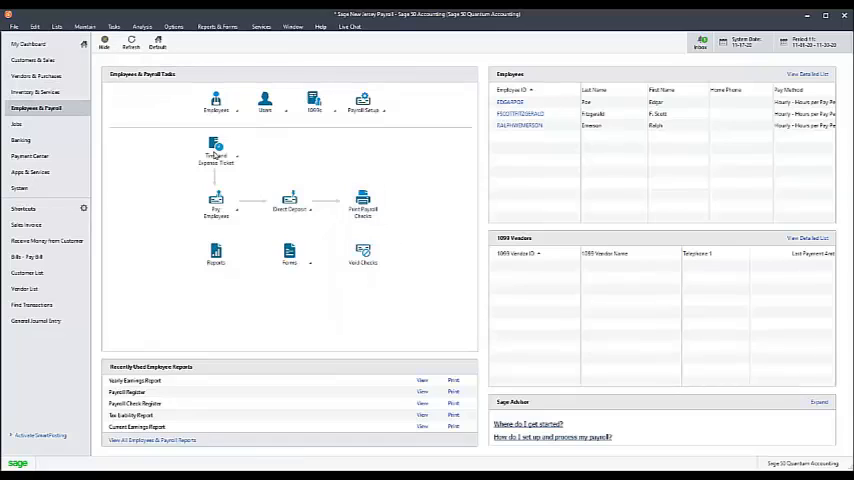
mouse_move(556, 316)
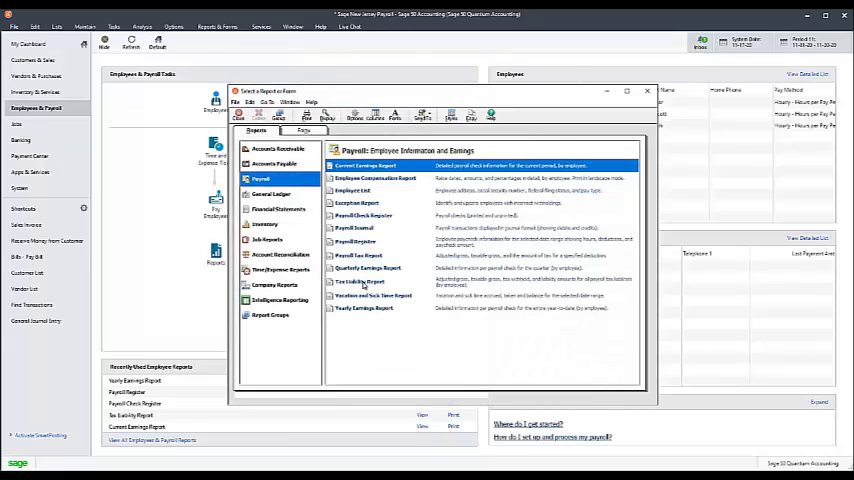
Display the Yearly Earnings Report for the New Jersey payroll company.
left_click(364, 308)
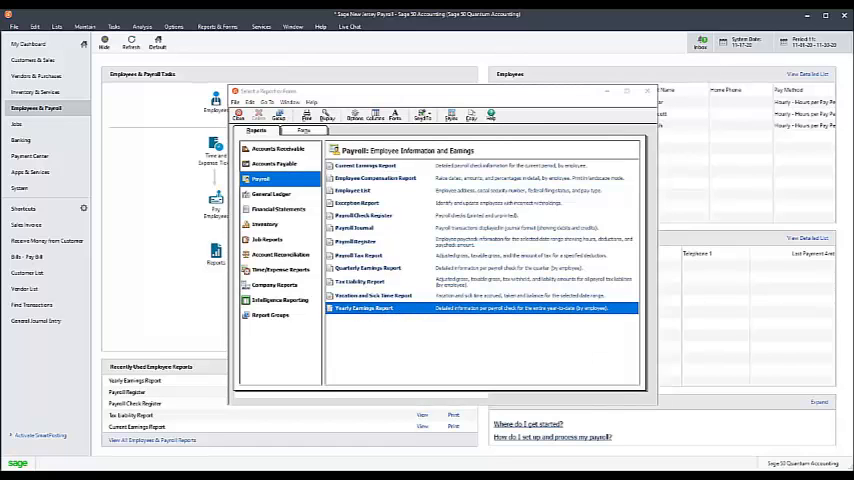
double_click(364, 308)
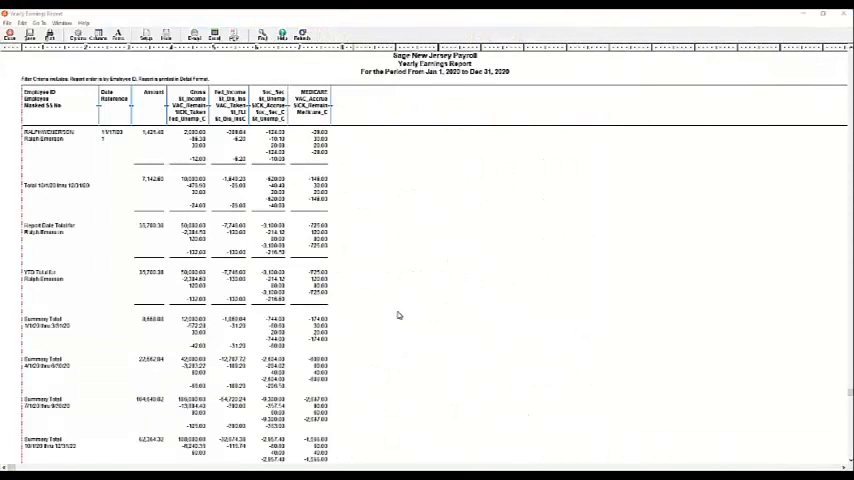
mouse_move(152, 290)
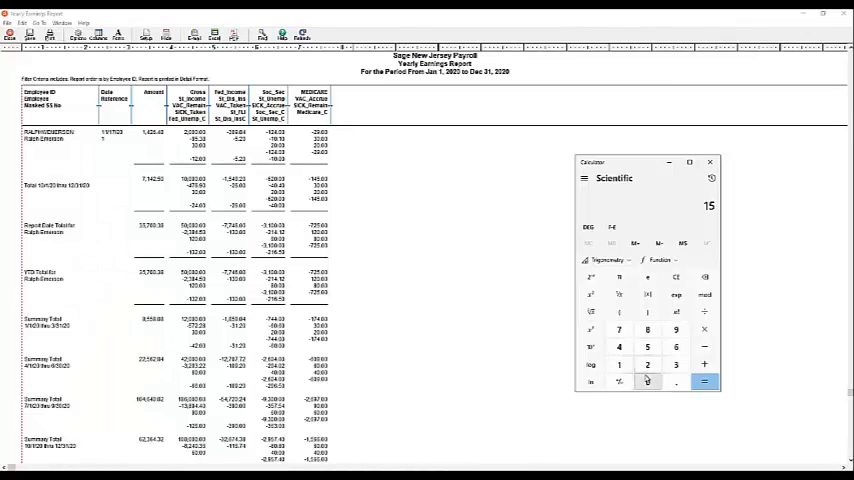
Enter the report amounts in Calculator and total them to 216.5.
left_click(648, 382)
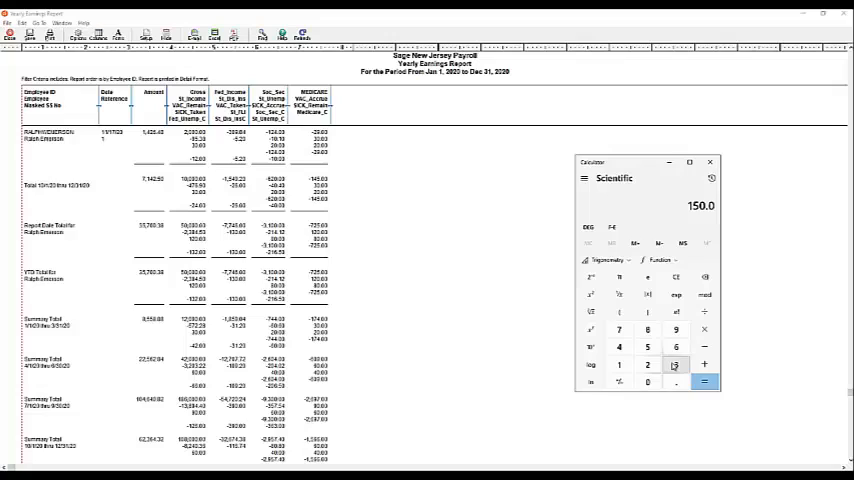
left_click(676, 364)
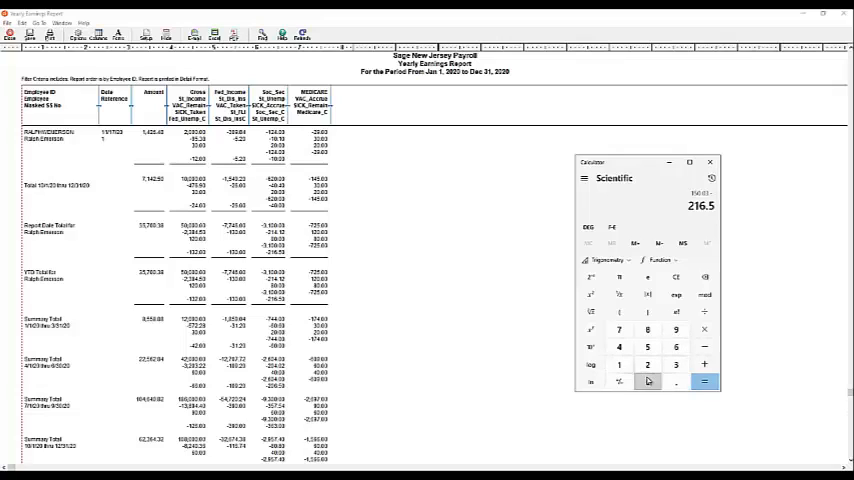
left_click(704, 384)
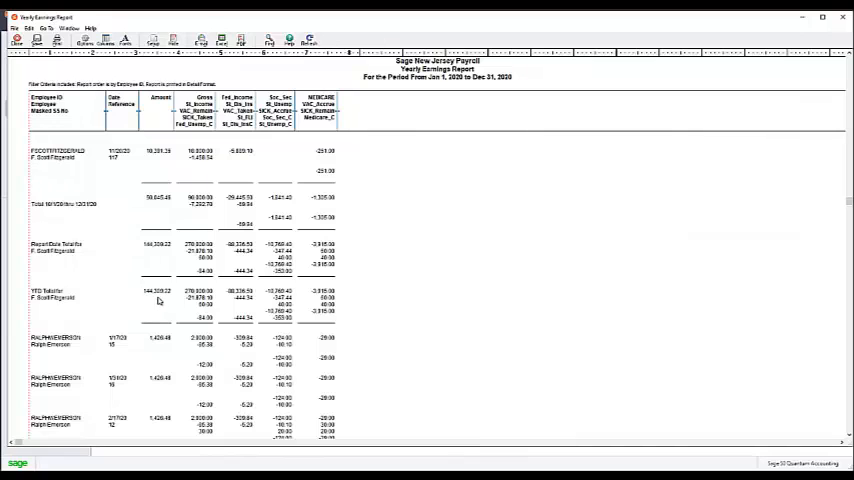
mouse_move(172, 304)
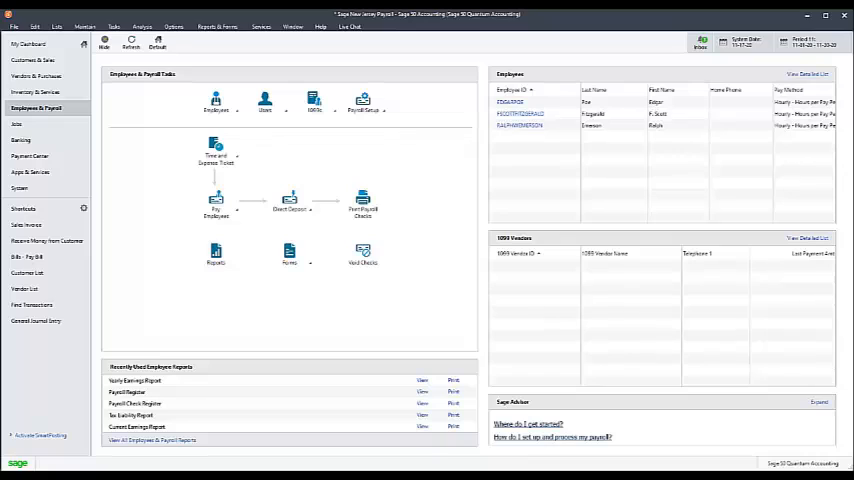
mouse_move(556, 316)
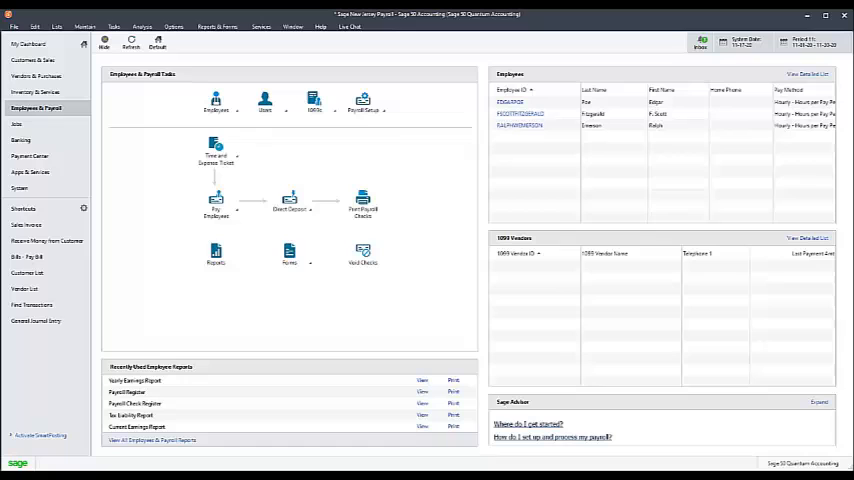
Bring the payroll report list back up from Reports & Forms.
left_click(216, 26)
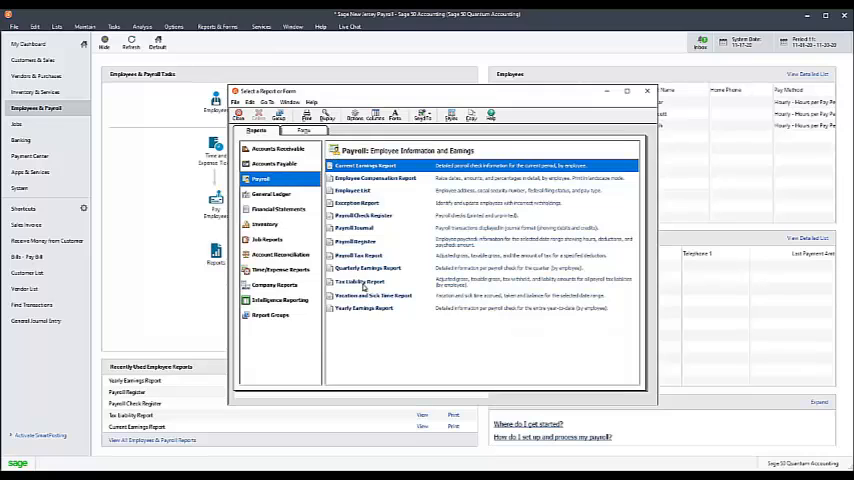
Reopen the Yearly Earnings Report, review employee rows and start entering 215 in Calculator.
left_click(368, 308)
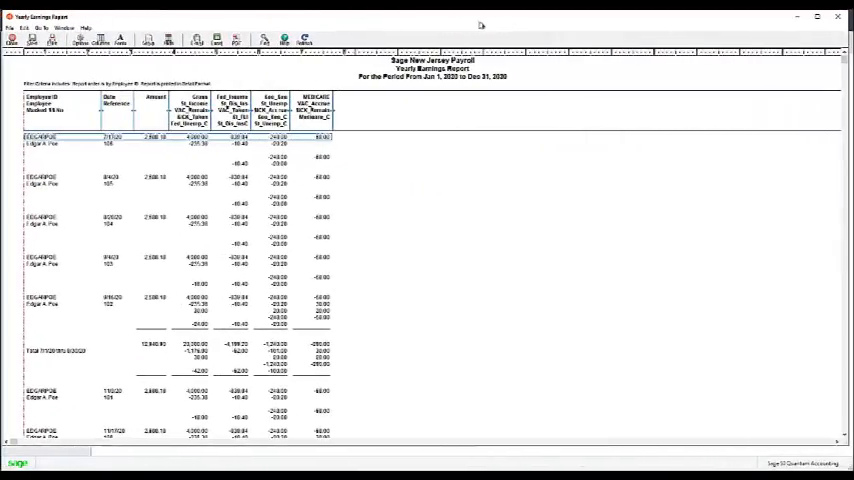
scroll("down", 3)
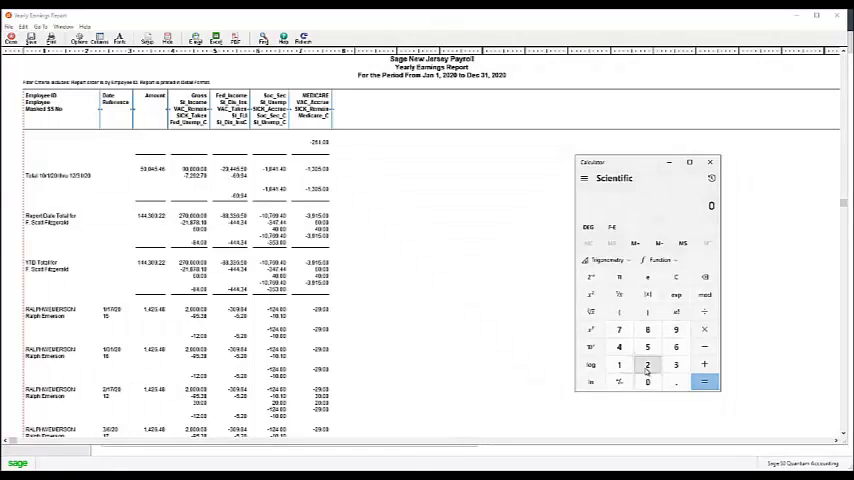
left_click(648, 364)
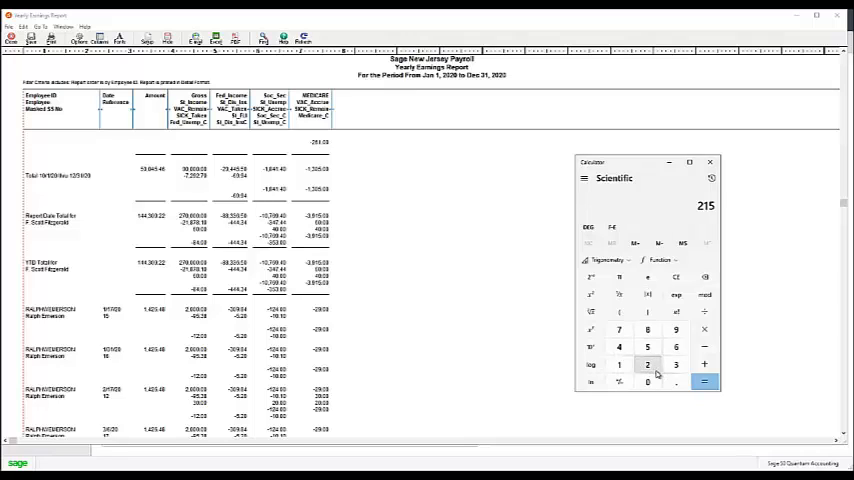
Multiply the wage figure by the tax rate to get the catch-up amount.
left_click(646, 364)
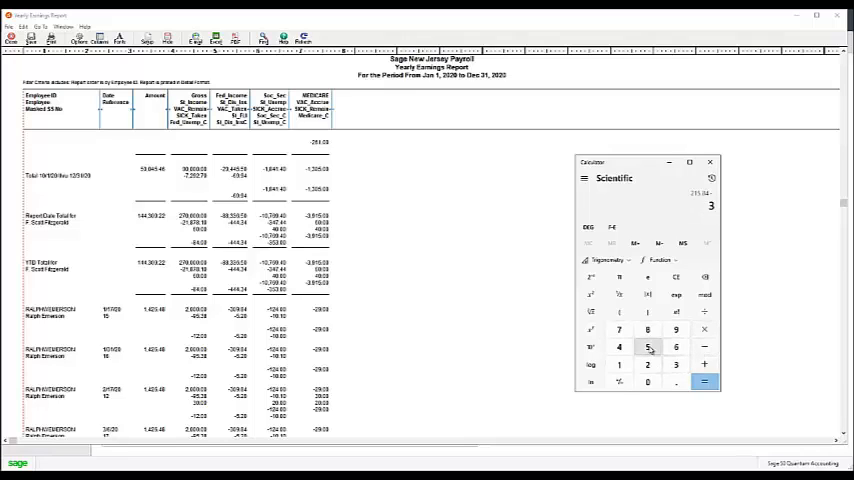
left_click(704, 382)
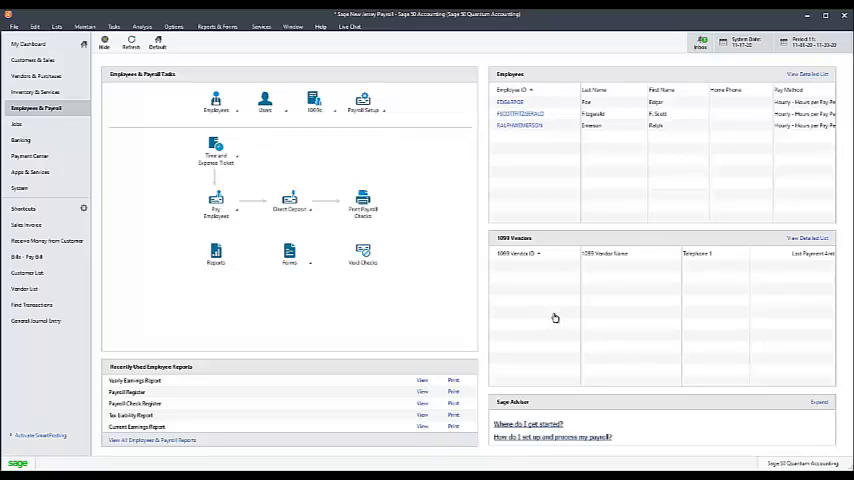
mouse_move(556, 318)
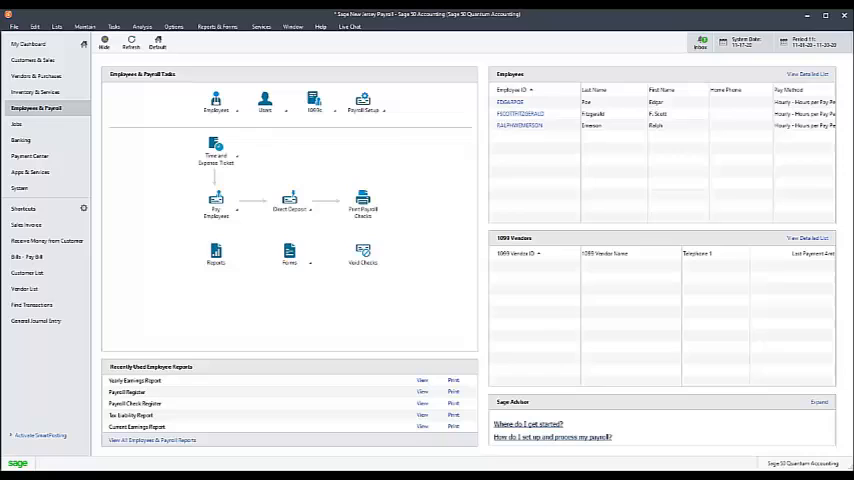
mouse_move(556, 318)
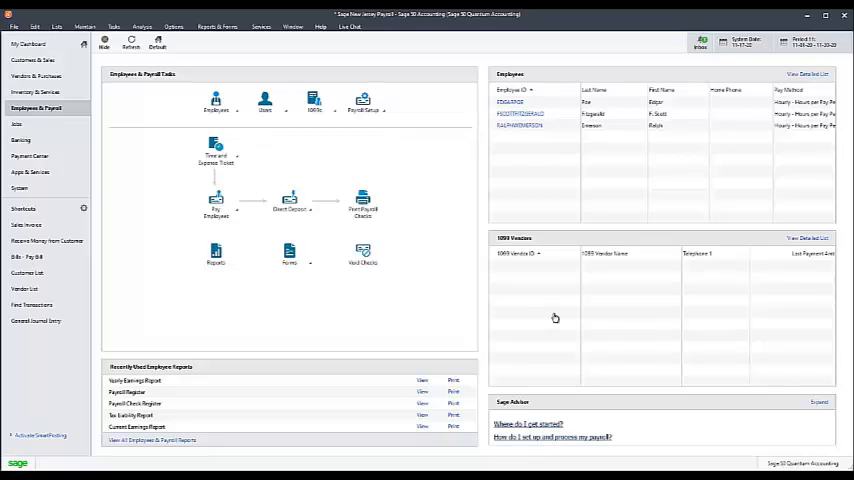
mouse_move(740, 372)
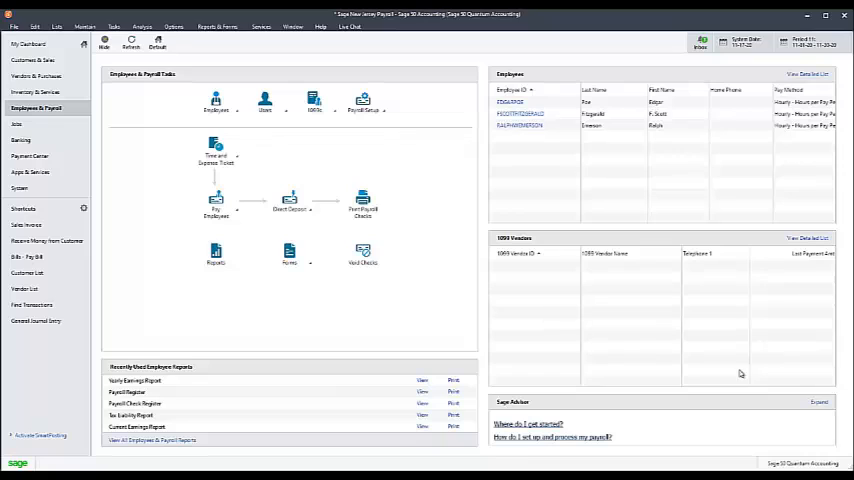